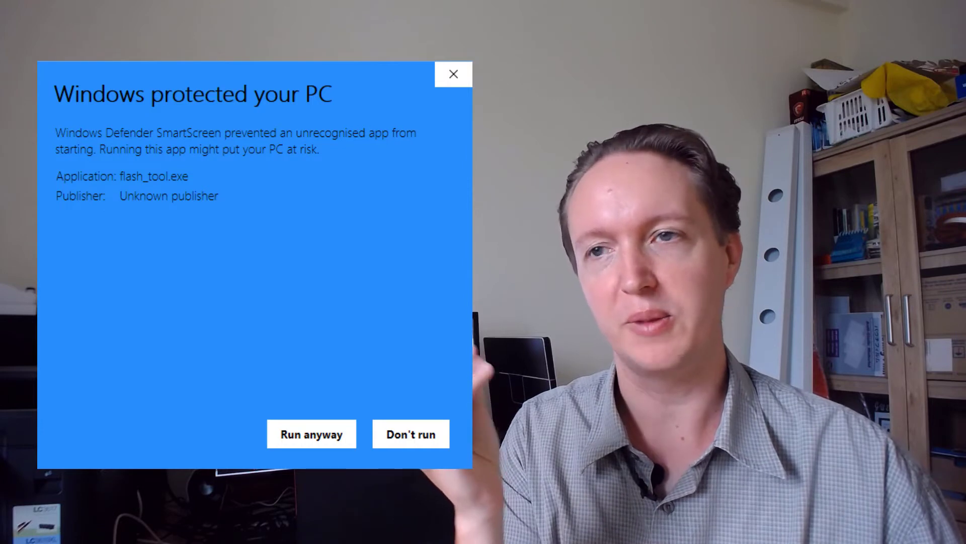
left_click(311, 434)
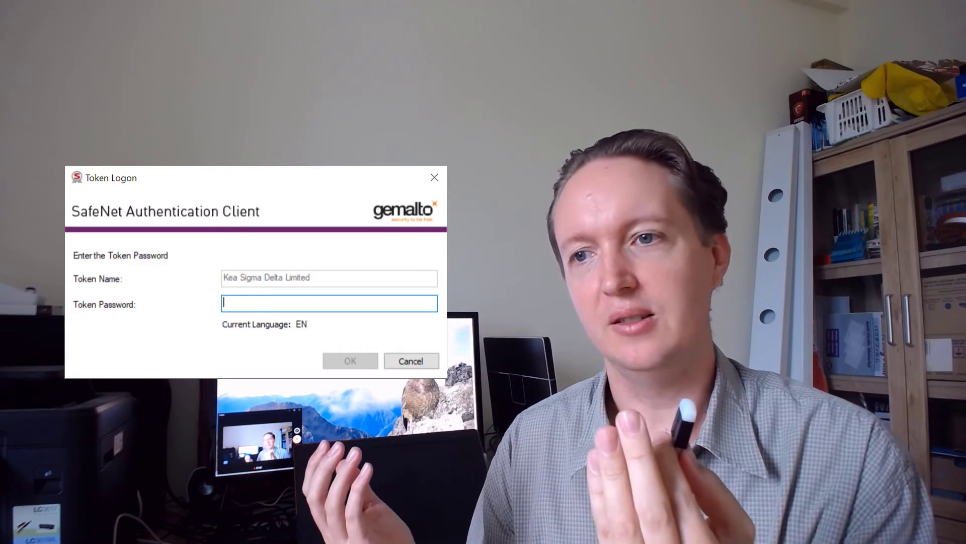